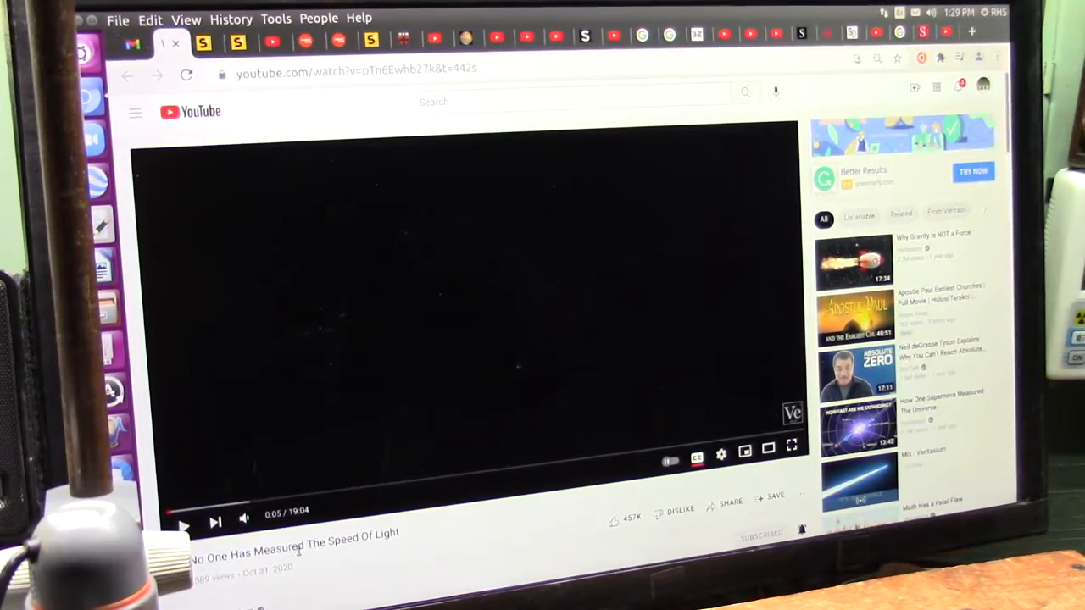
View the red and blue light-experiment collage 21 light 6 pics-1912x1275.jpg in the viewer.
scroll(down, 3)
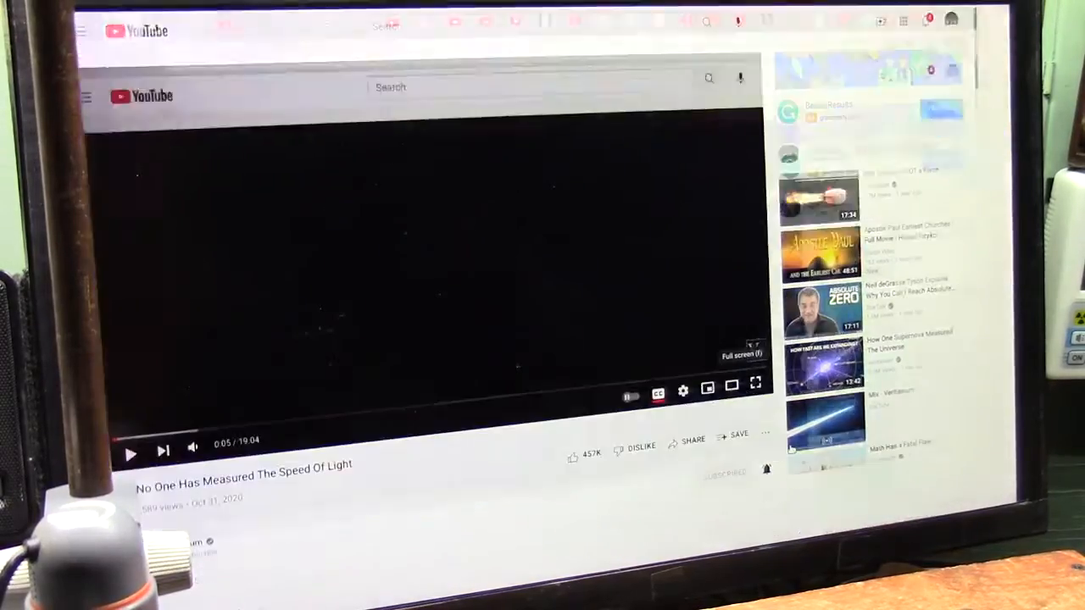
click(754, 383)
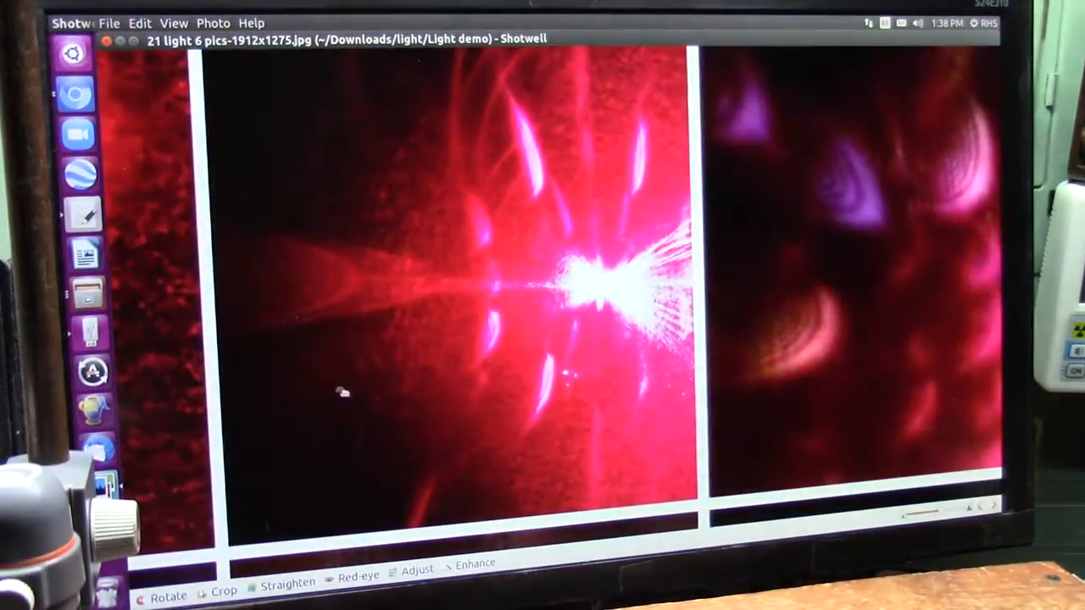
mouse_move(437, 280)
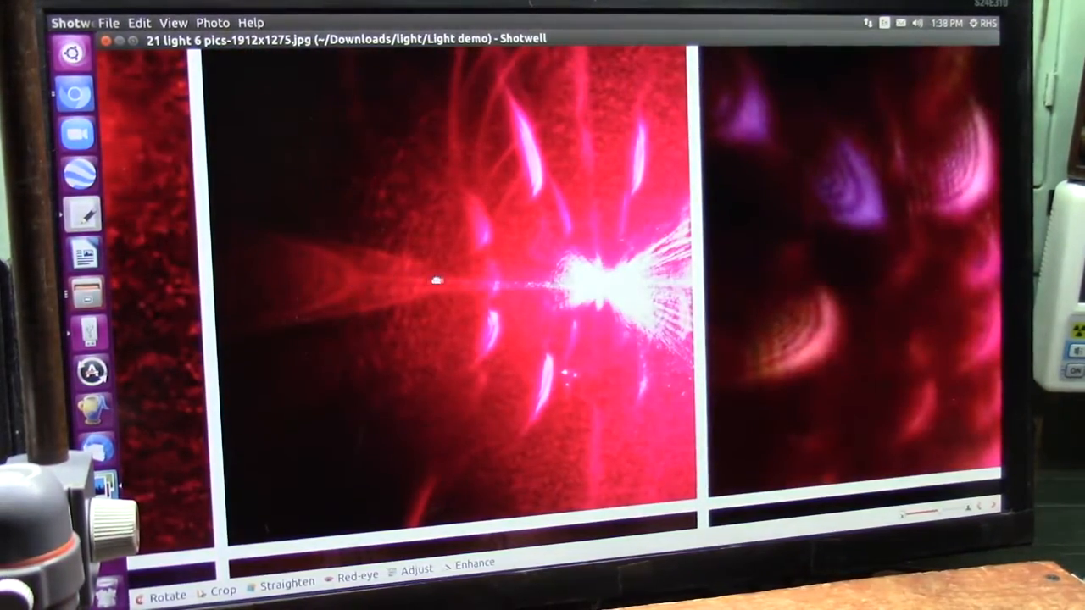
mouse_move(473, 288)
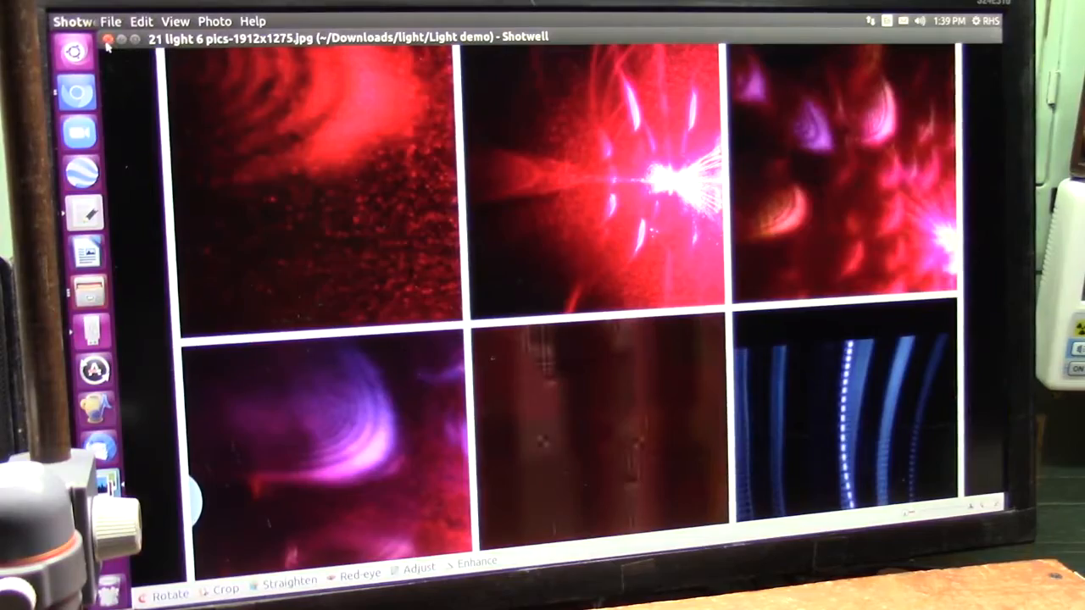
Close Shotwell and return to the Light demo folder listing with 1 boson split pic2.jpg selected.
click(108, 37)
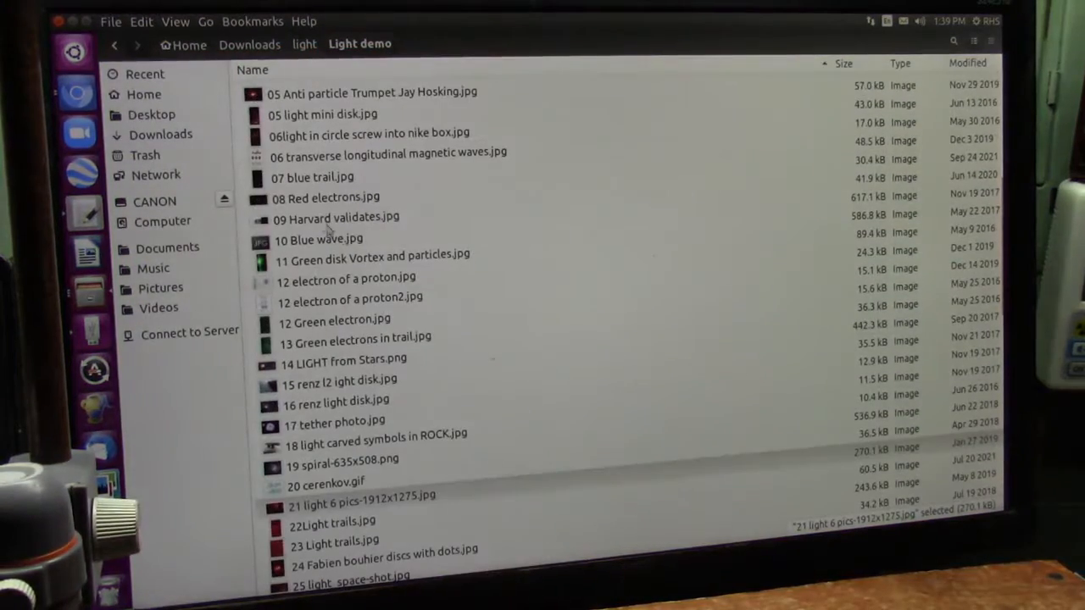
double_click(326, 197)
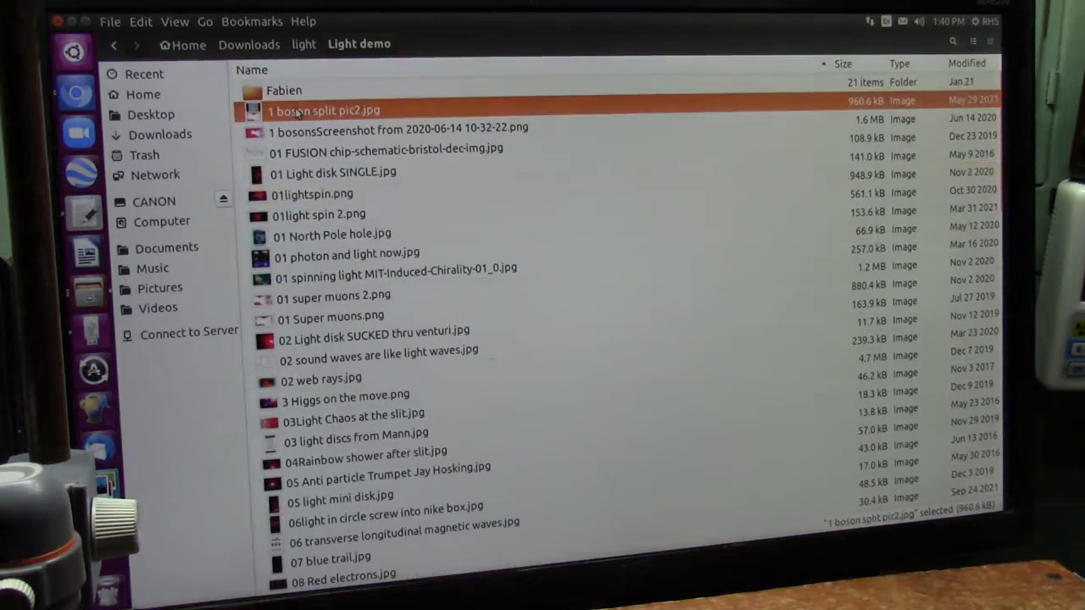
Enter the Fabien subfolder of Light demo and select 02 Photons.png.
double_click(322, 110)
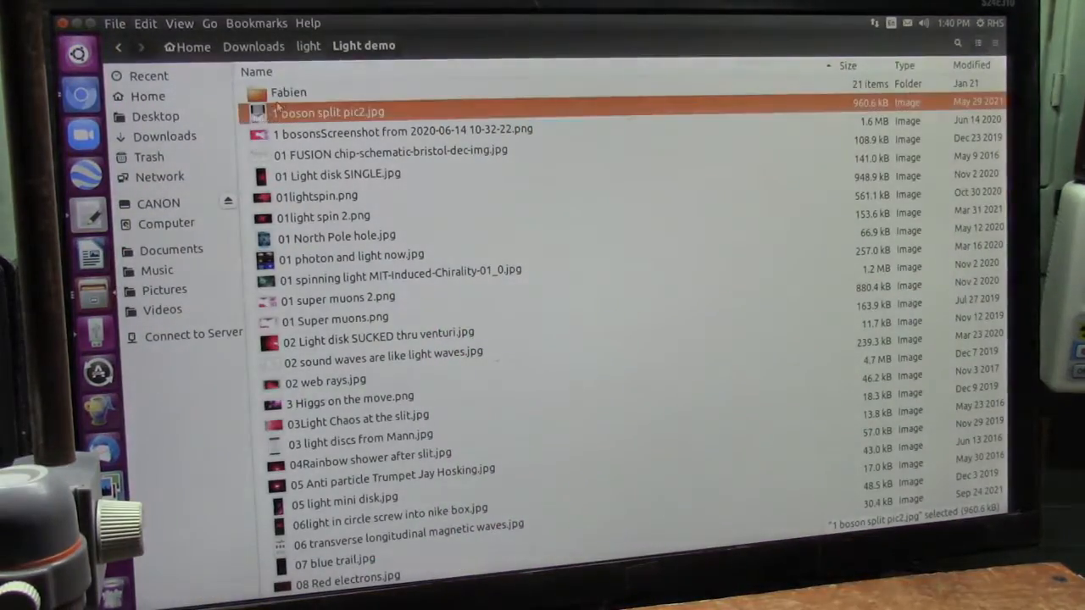
double_click(288, 91)
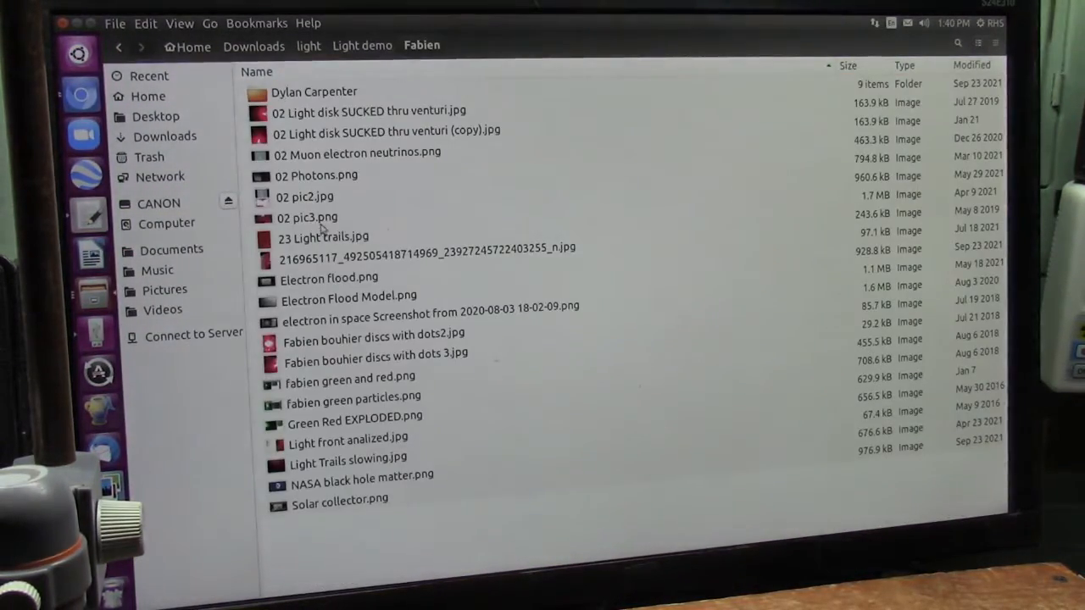
click(315, 175)
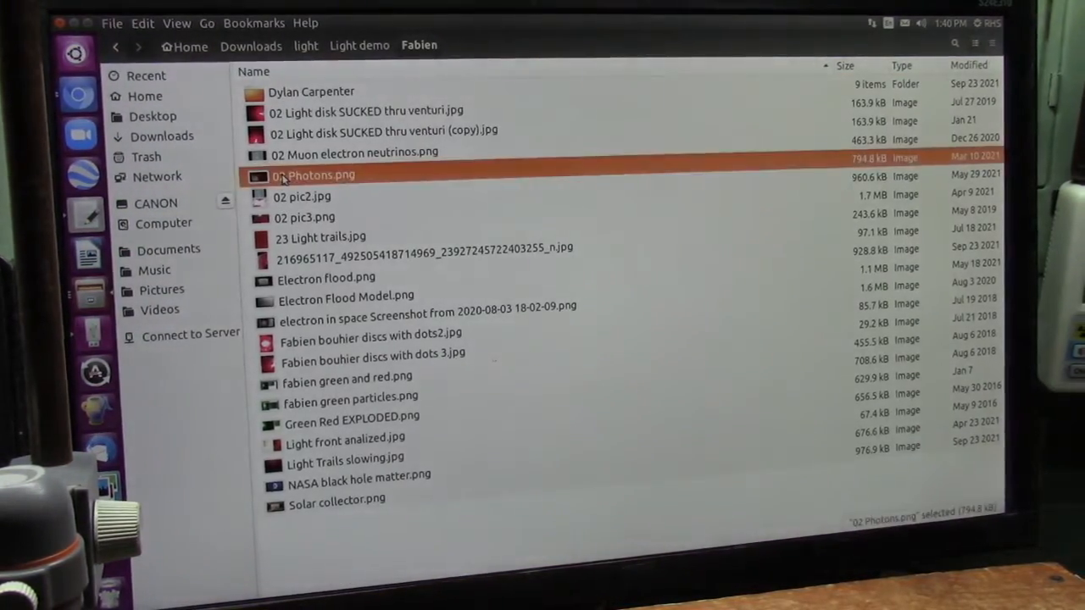
double_click(314, 175)
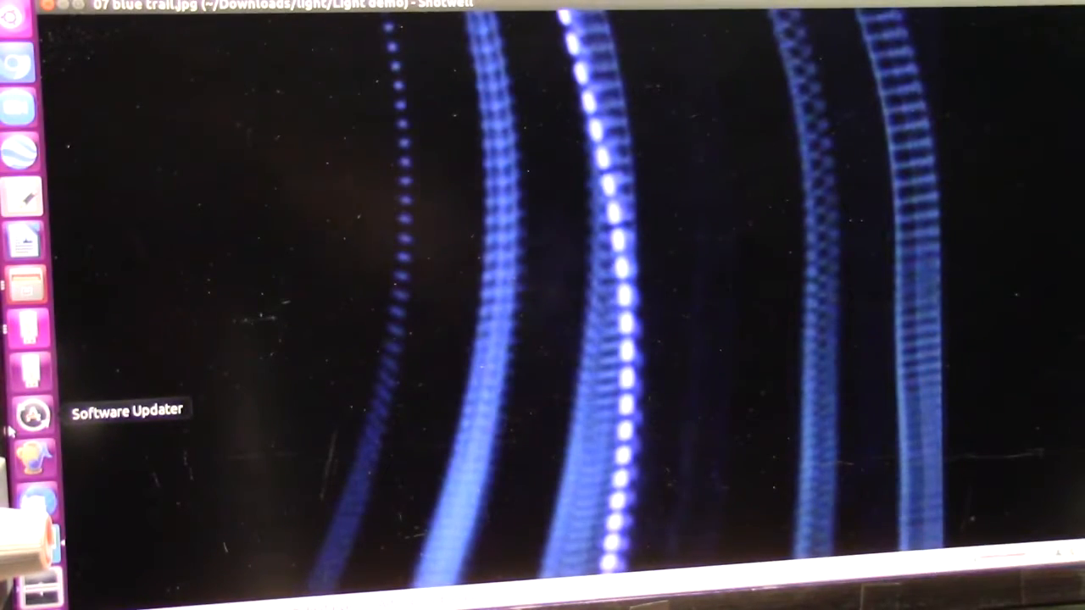
mouse_move(34, 64)
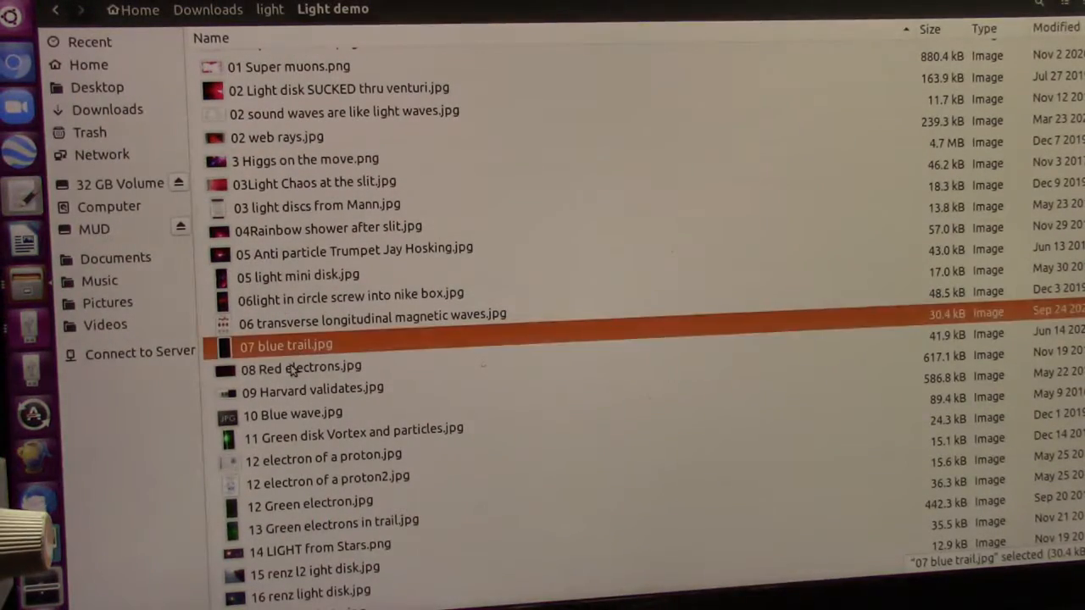
click(301, 366)
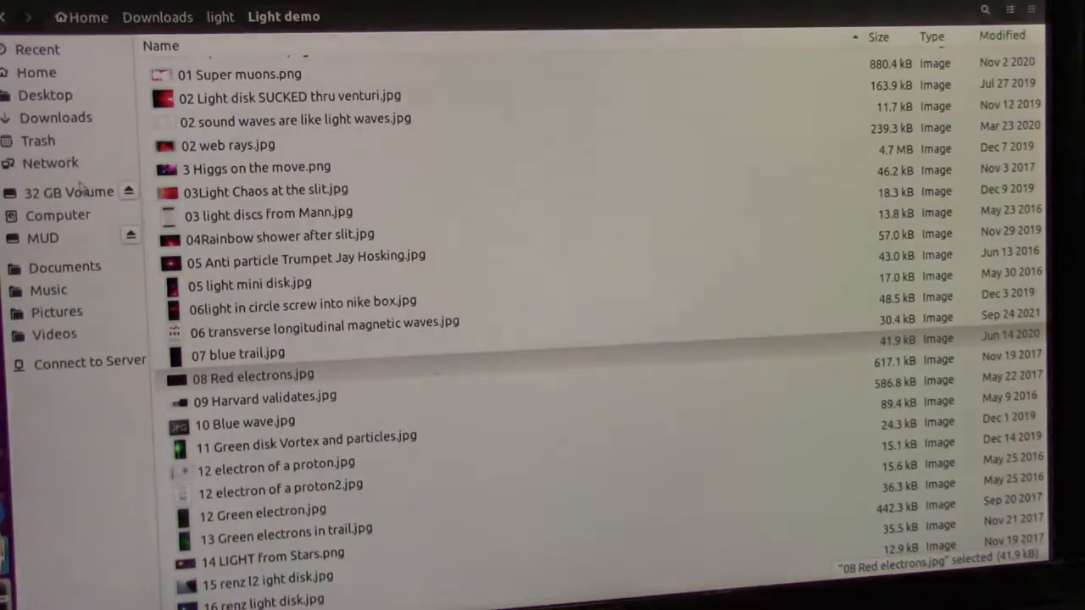
click(252, 376)
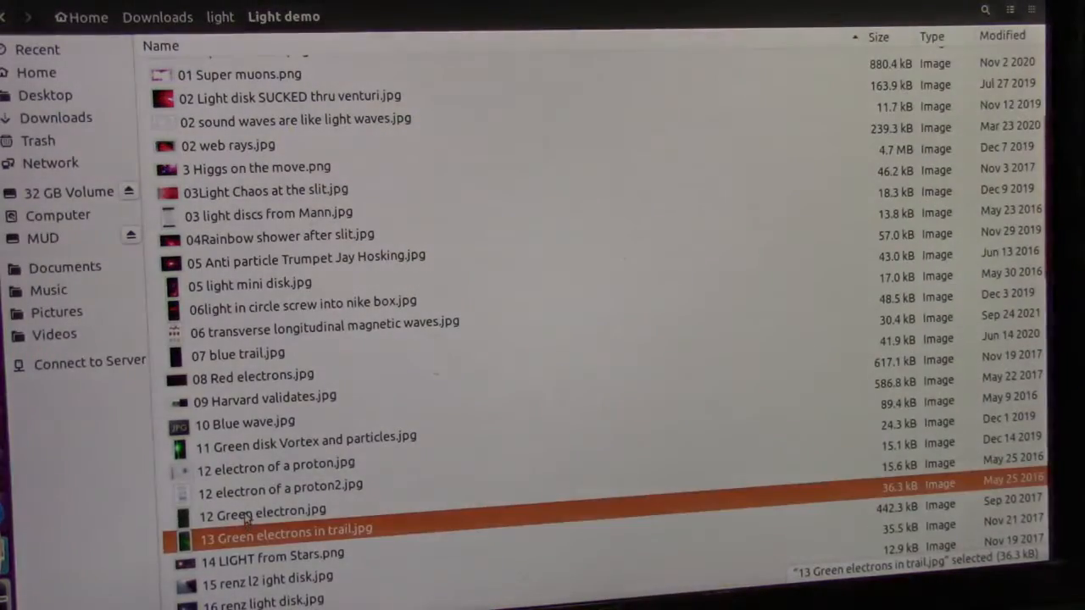
View the 13 Green electrons in trail image, then re-enter the Fabien subfolder.
double_click(261, 510)
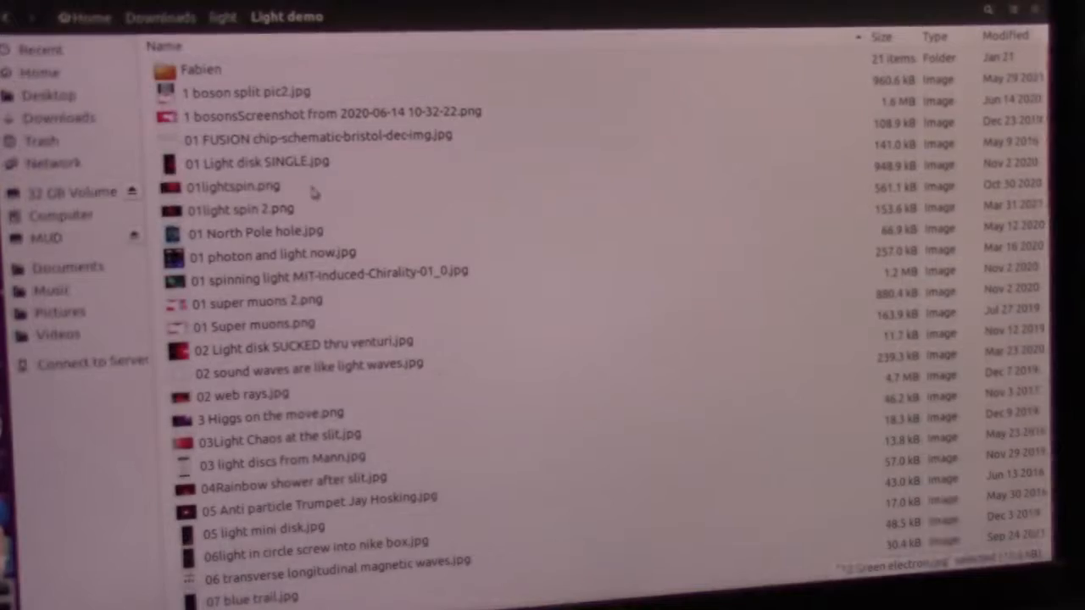
double_click(200, 68)
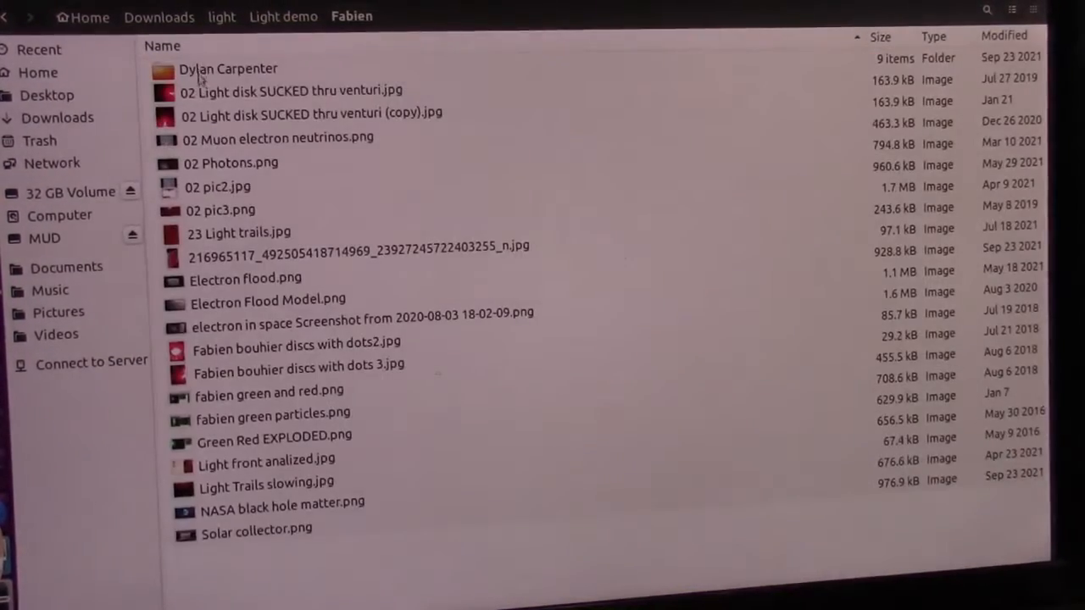